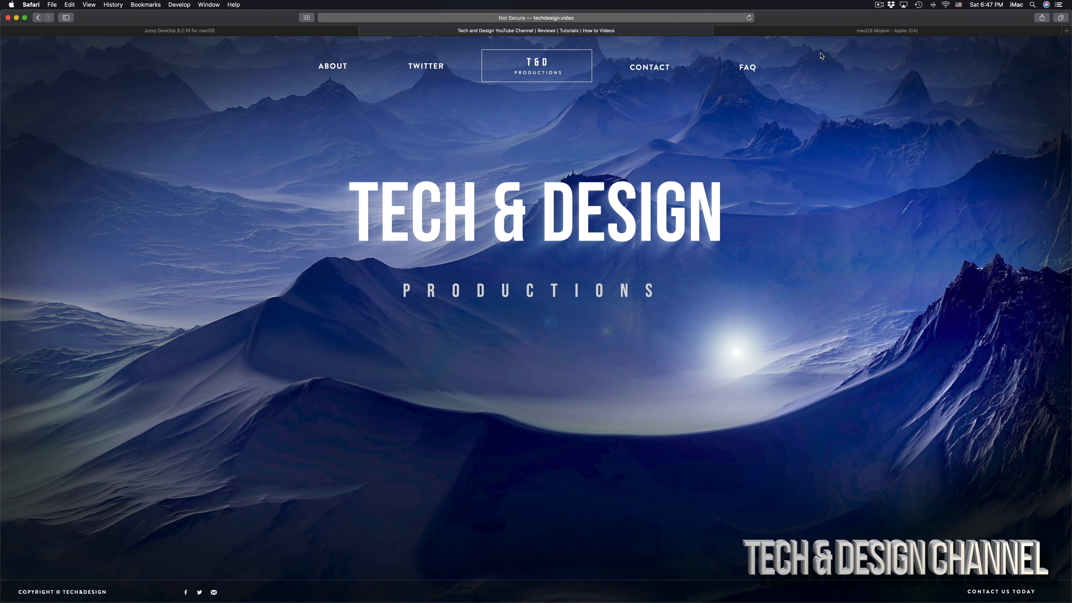
Leave the Tech & Design site and bring up System Preferences' main panes grid
left_click(887, 30)
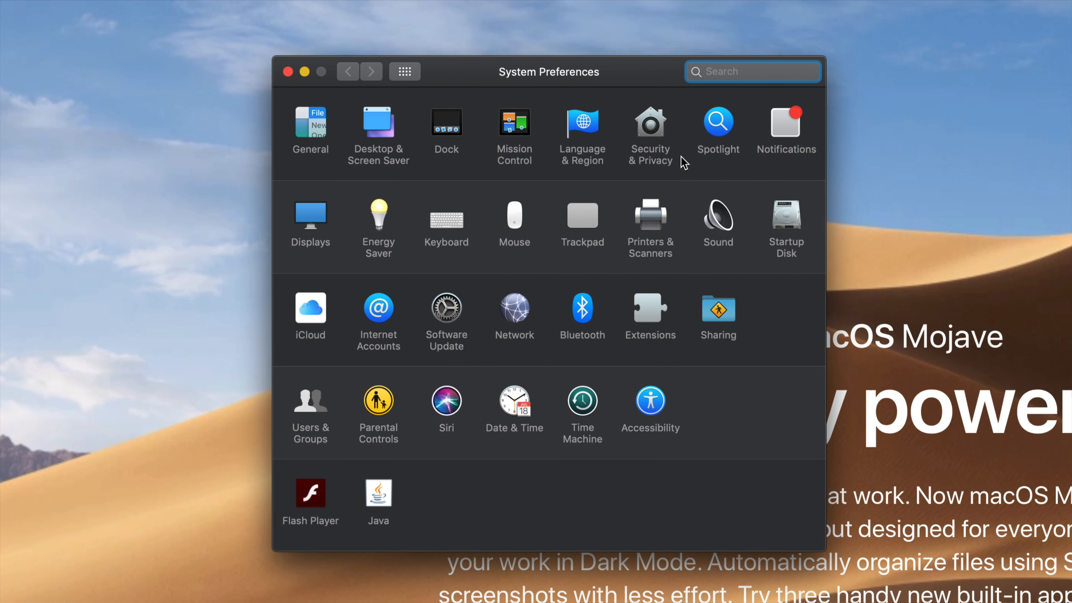
mouse_move(342, 149)
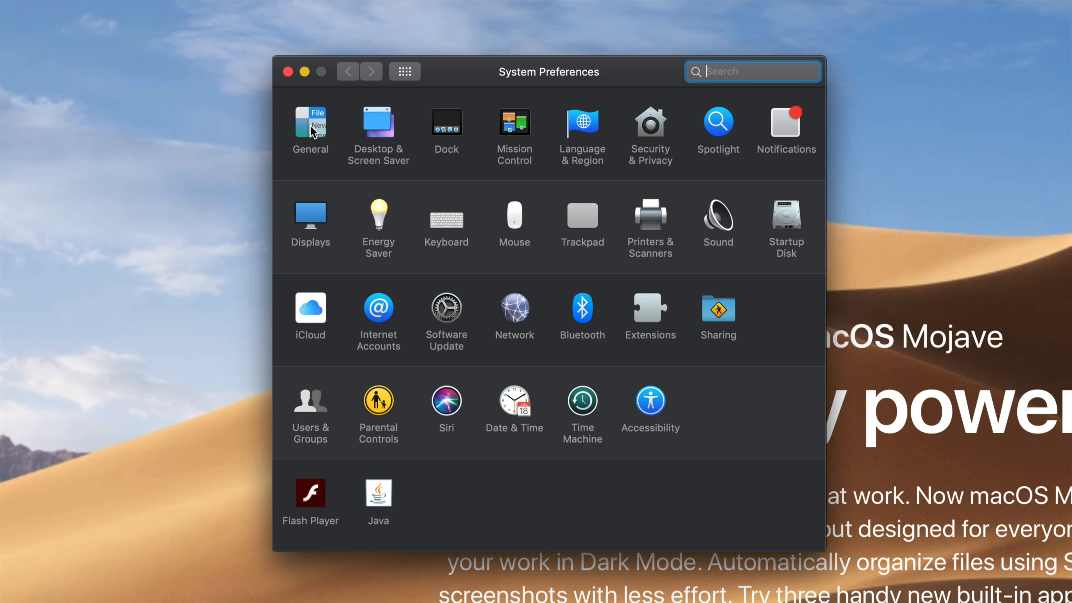
Show the General settings with the Light and Dark appearance choices
left_click(311, 123)
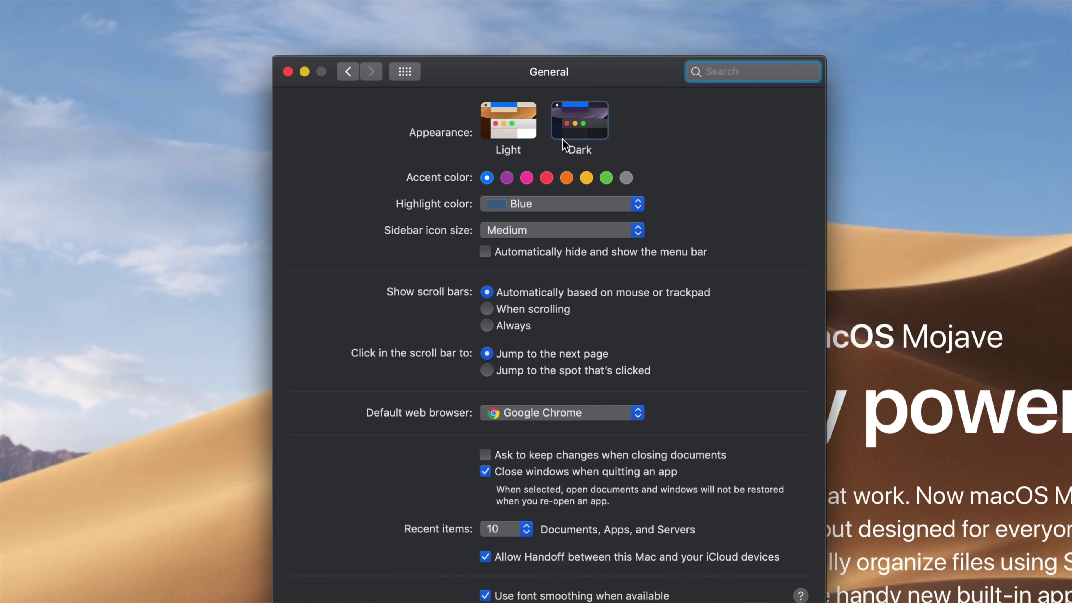
mouse_move(449, 147)
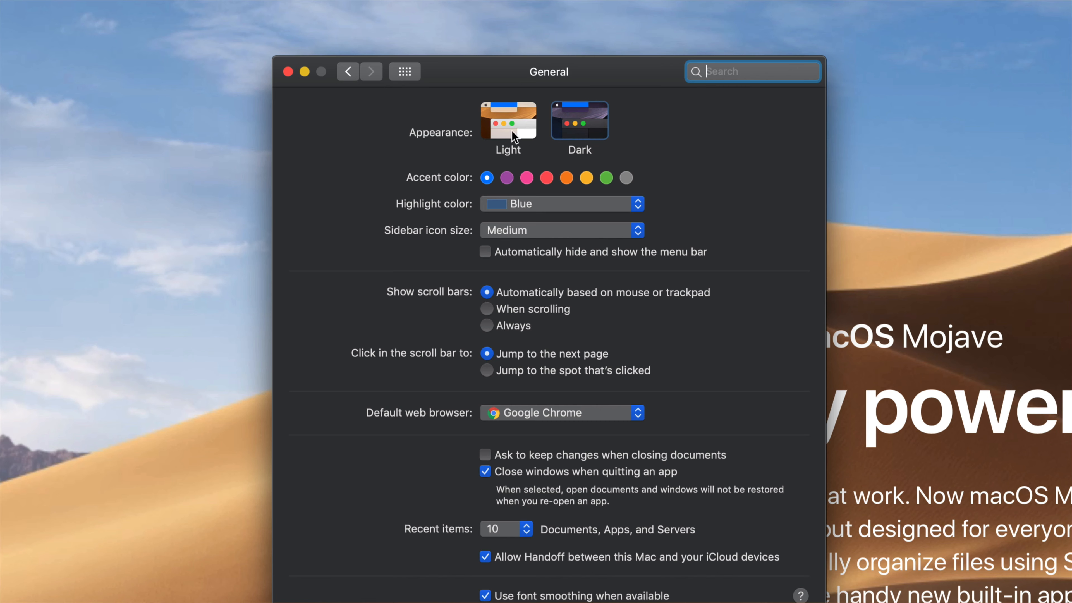
mouse_move(579, 129)
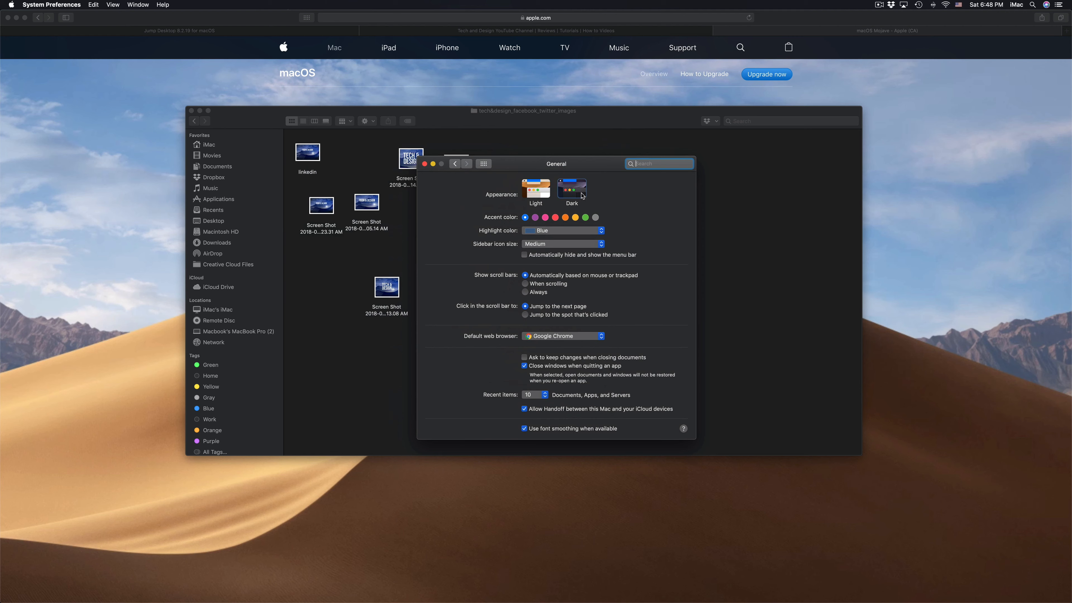
Switch the system appearance from Dark to Light
left_click(535, 192)
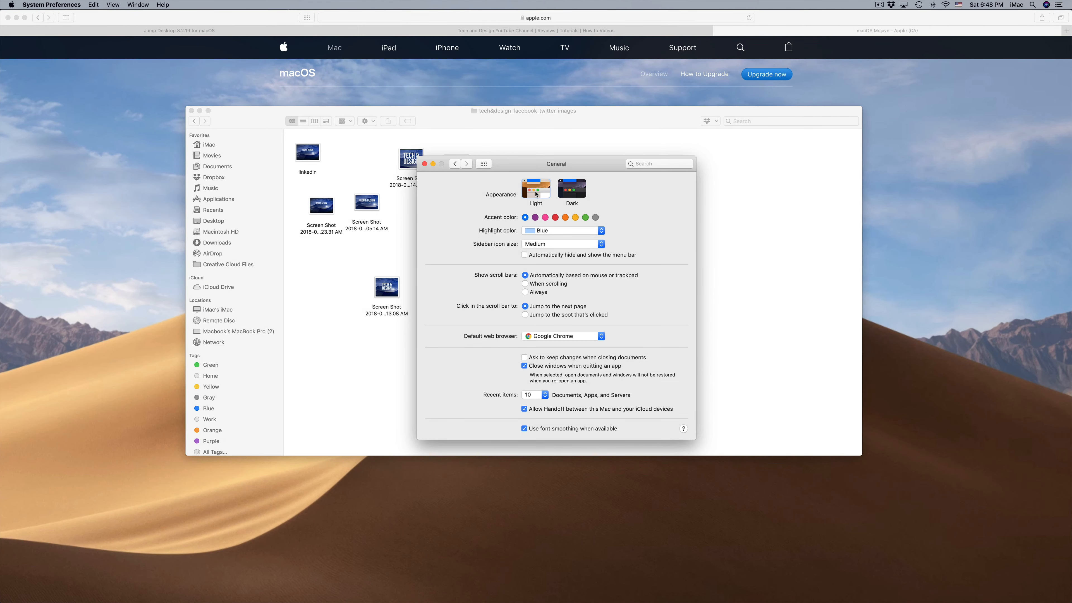
mouse_move(536, 194)
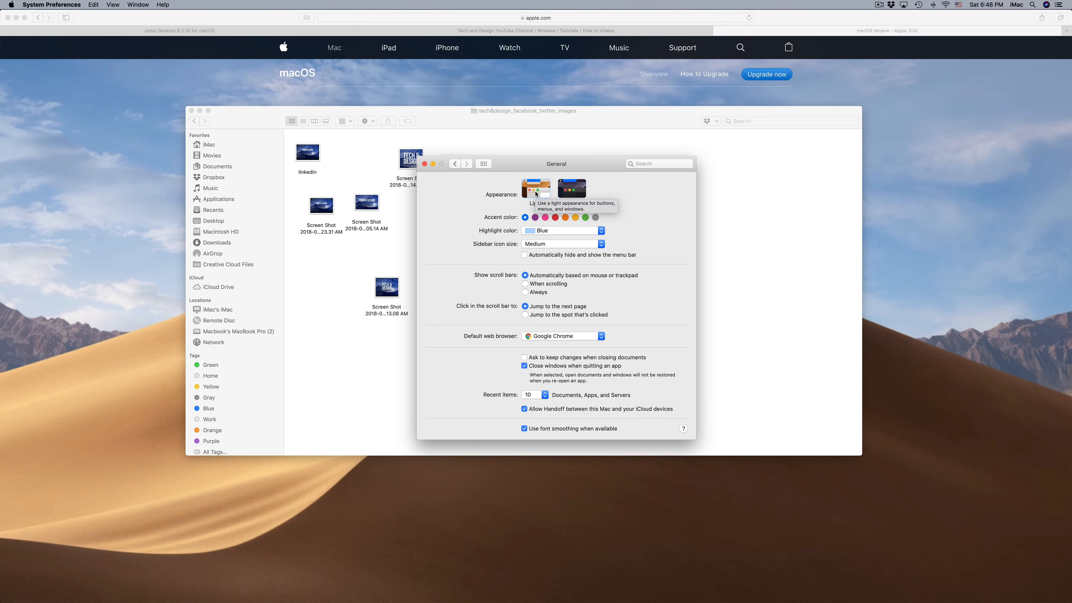